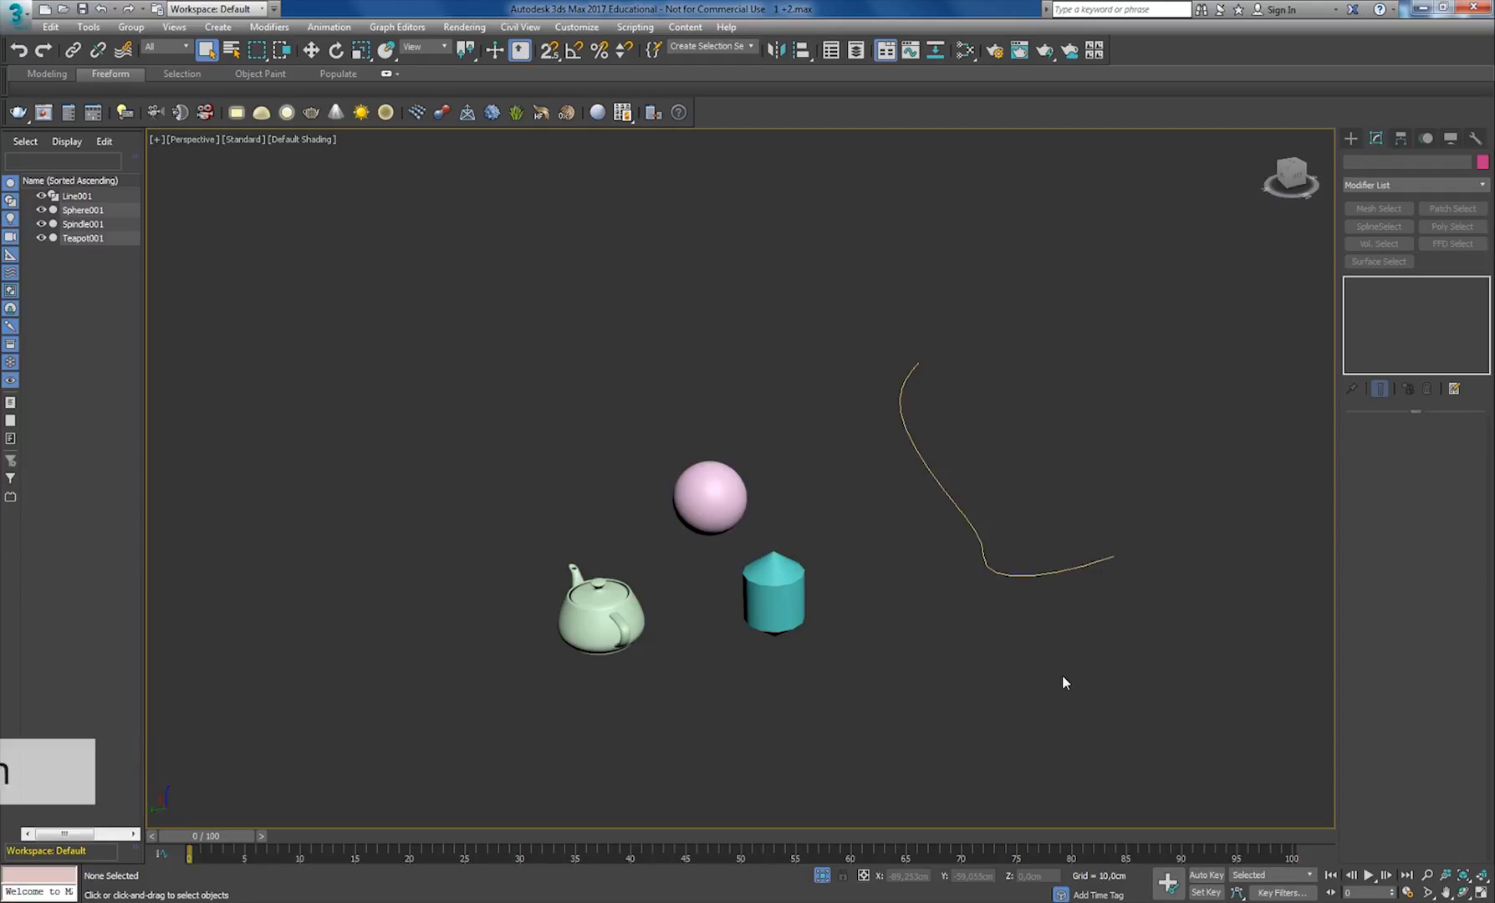
# Select the sphere, add the teapot with Ctrl, then remove it with Alt.
pyautogui.press('Ctrl+a')
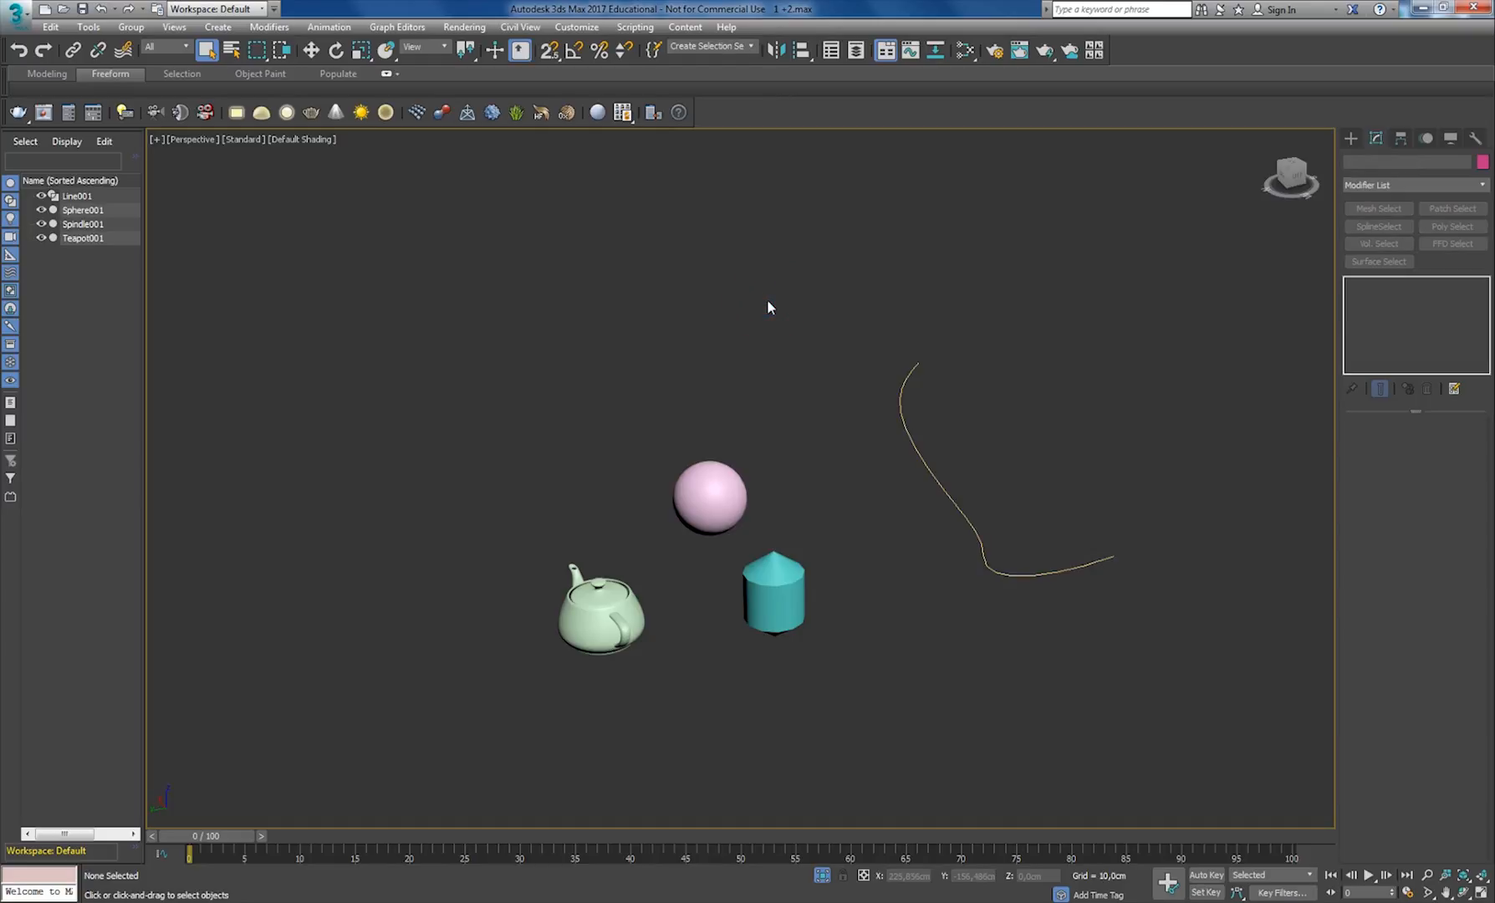
pyautogui.click(721, 522)
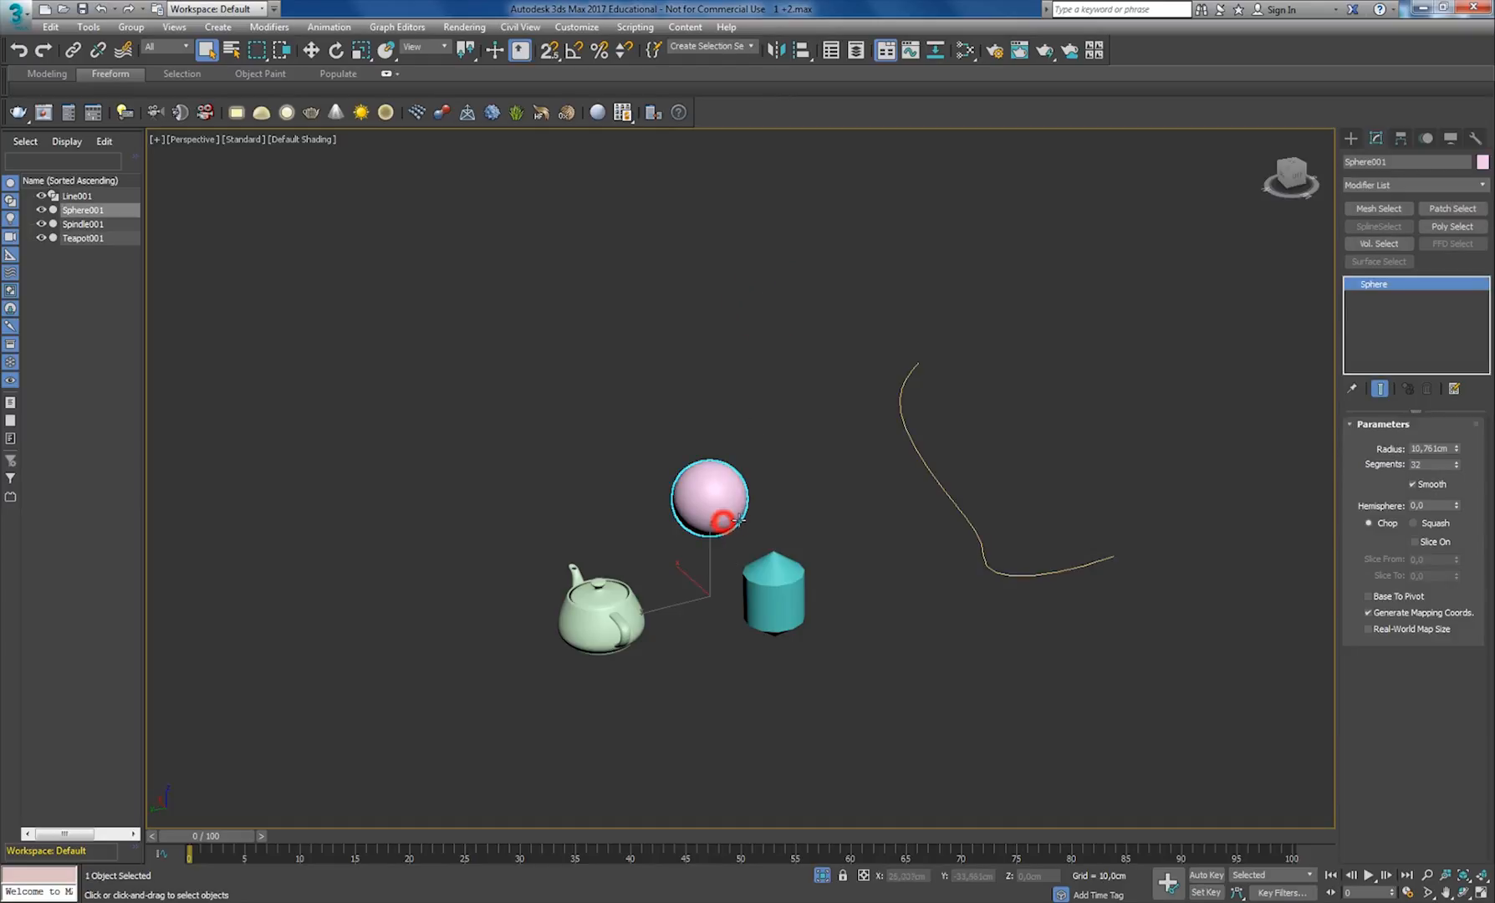
pyautogui.click(600, 620)
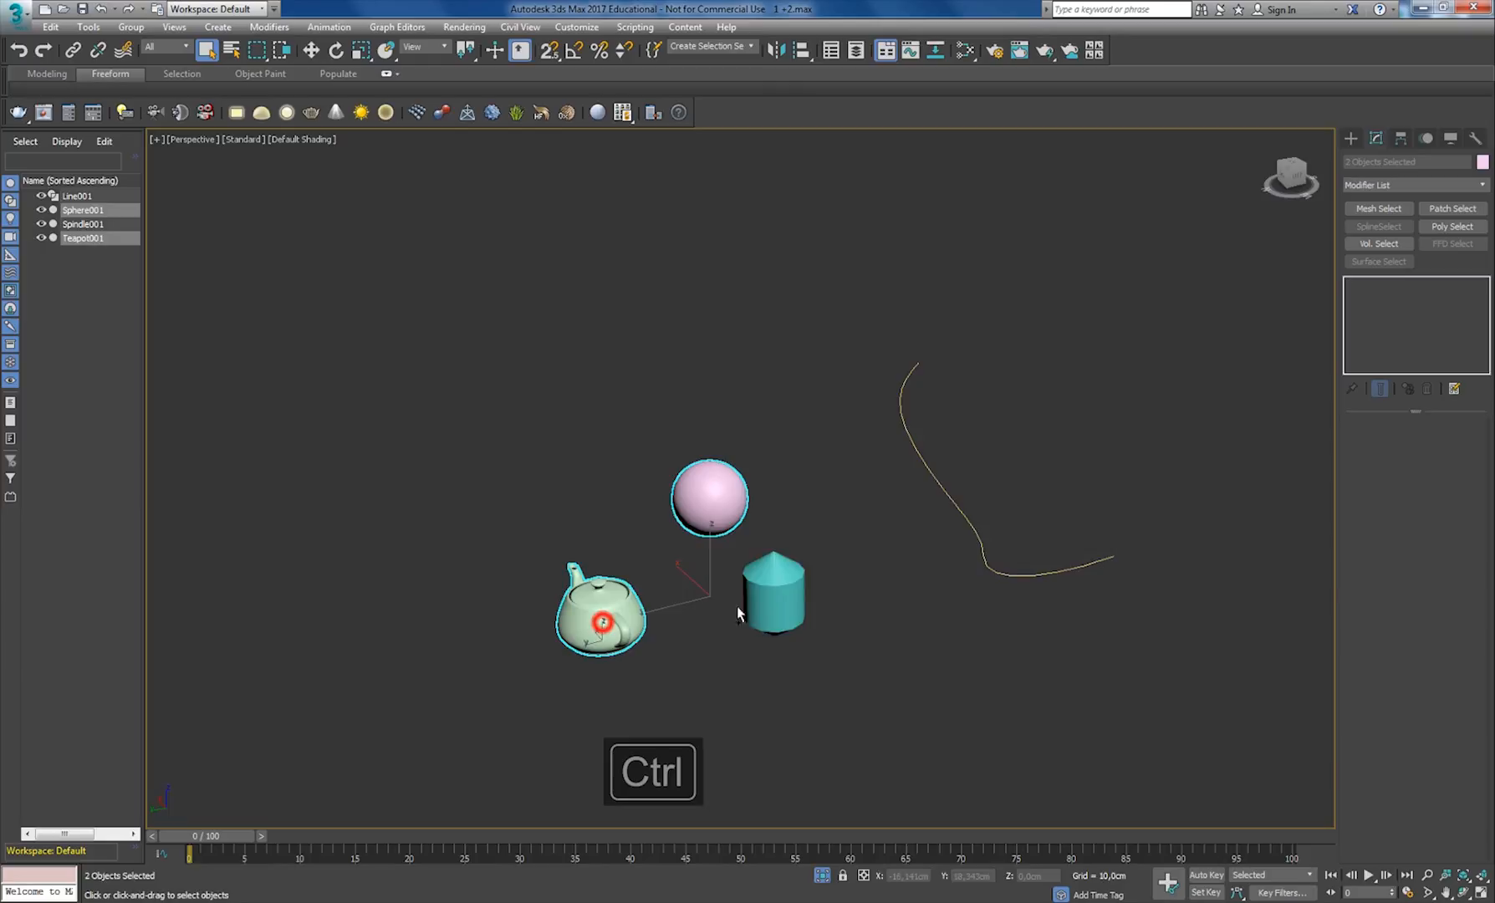
pyautogui.click(771, 598)
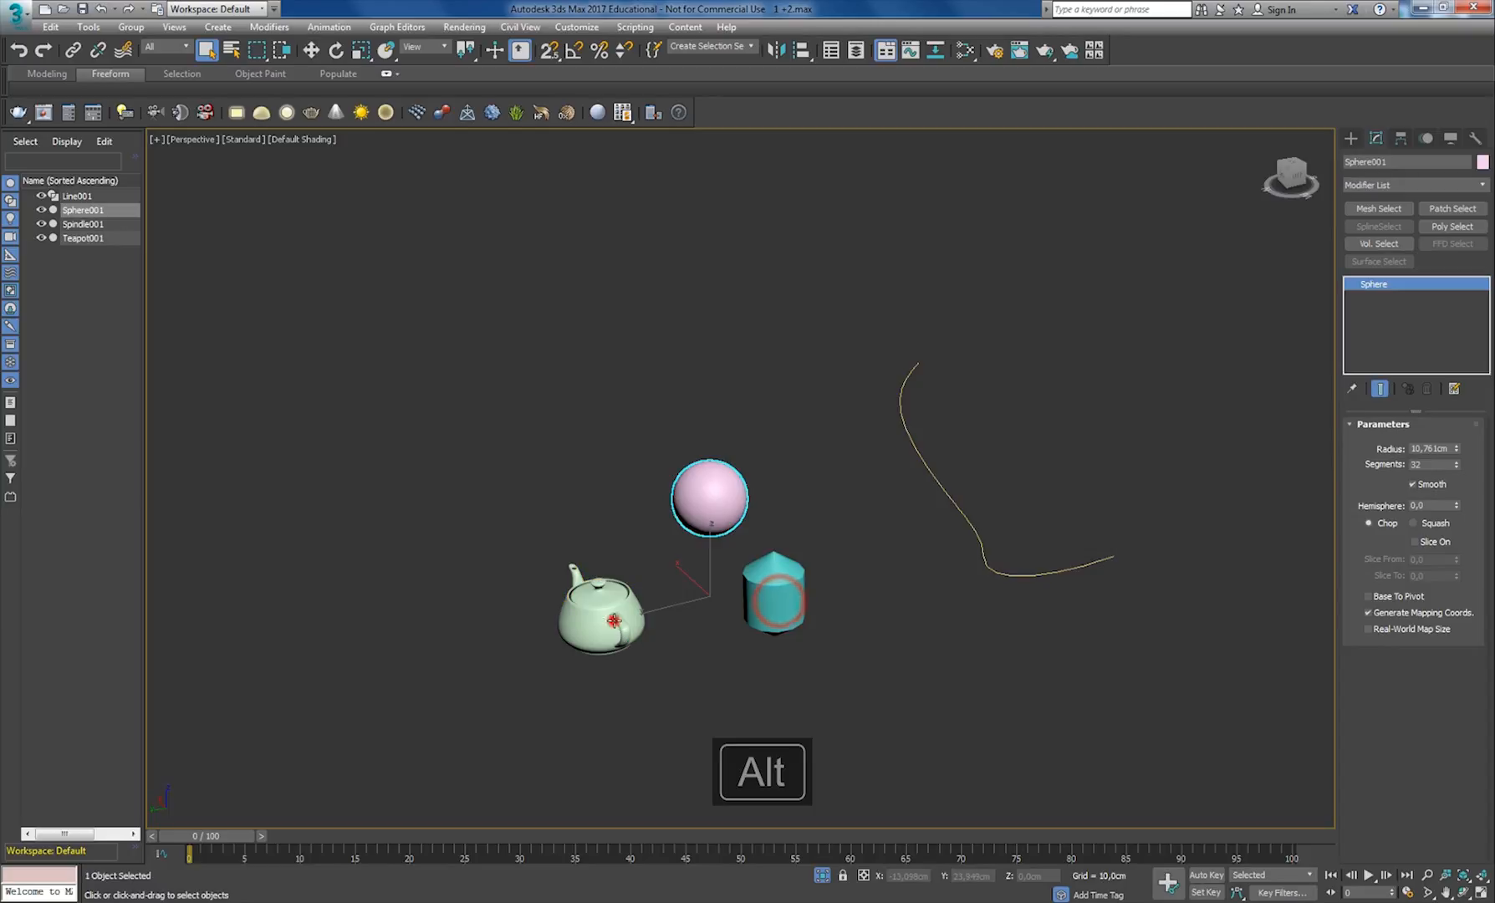
# Box-select the teapot, sphere and spindle, then drop the spindle from the selection.
pyautogui.click(854, 452)
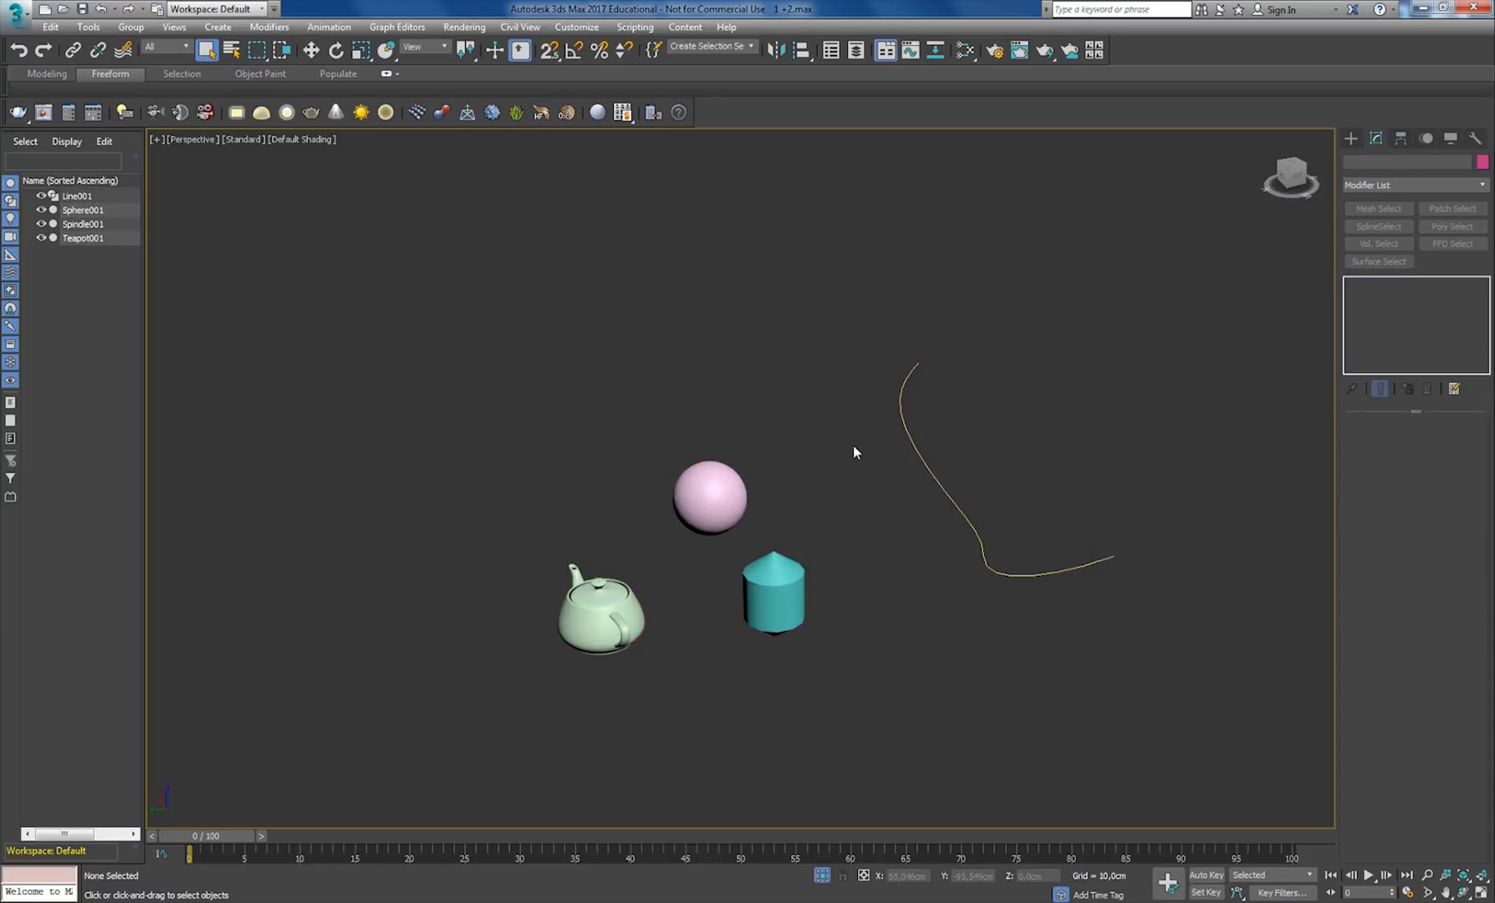
pyautogui.moveTo(860, 320)
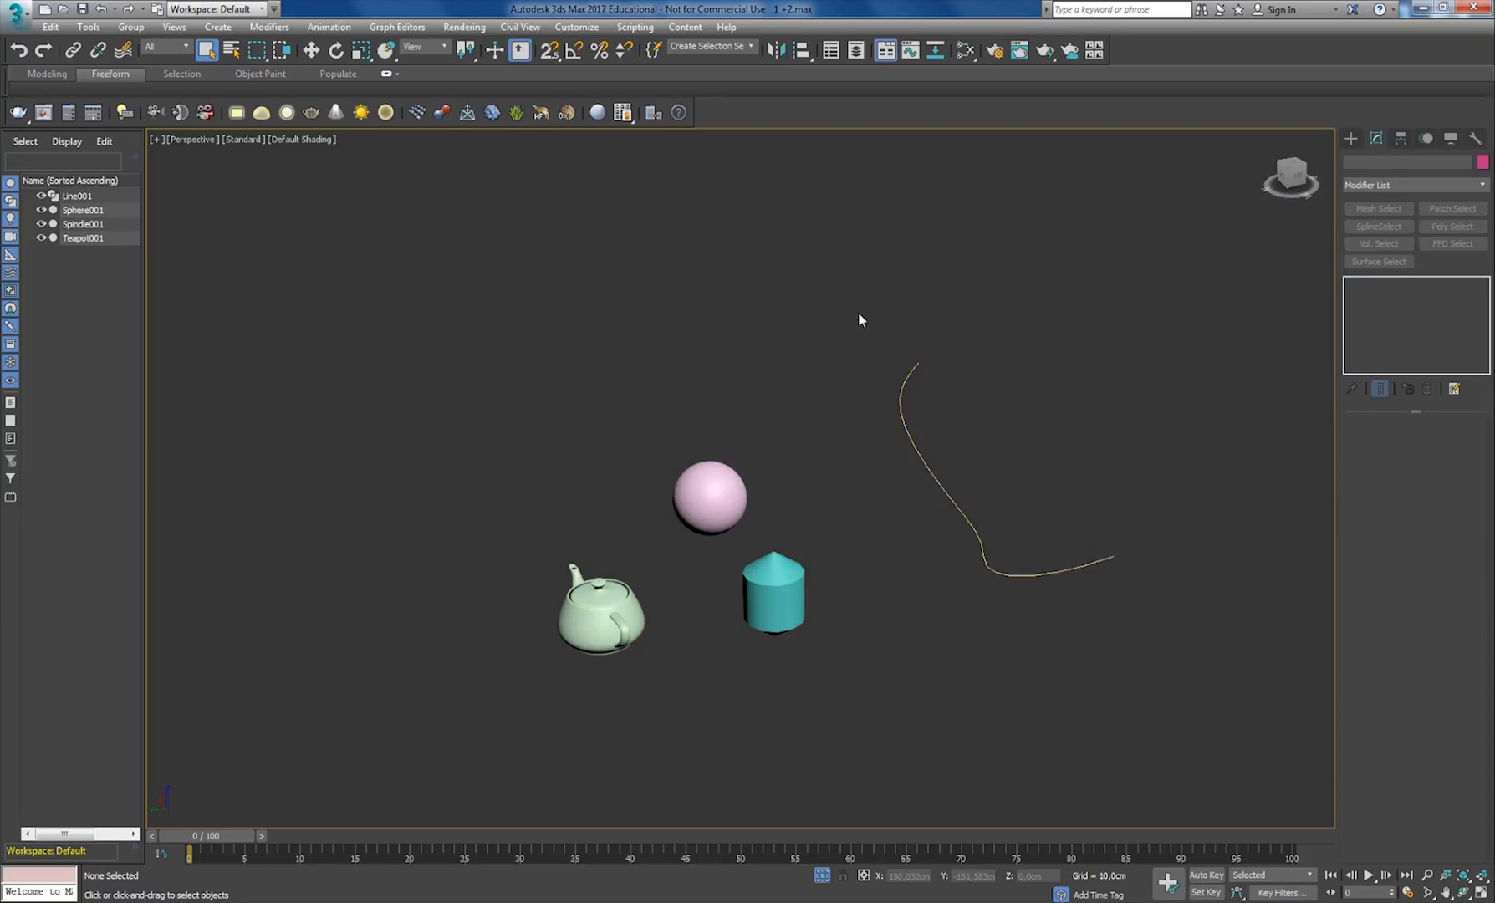
pyautogui.click(854, 402)
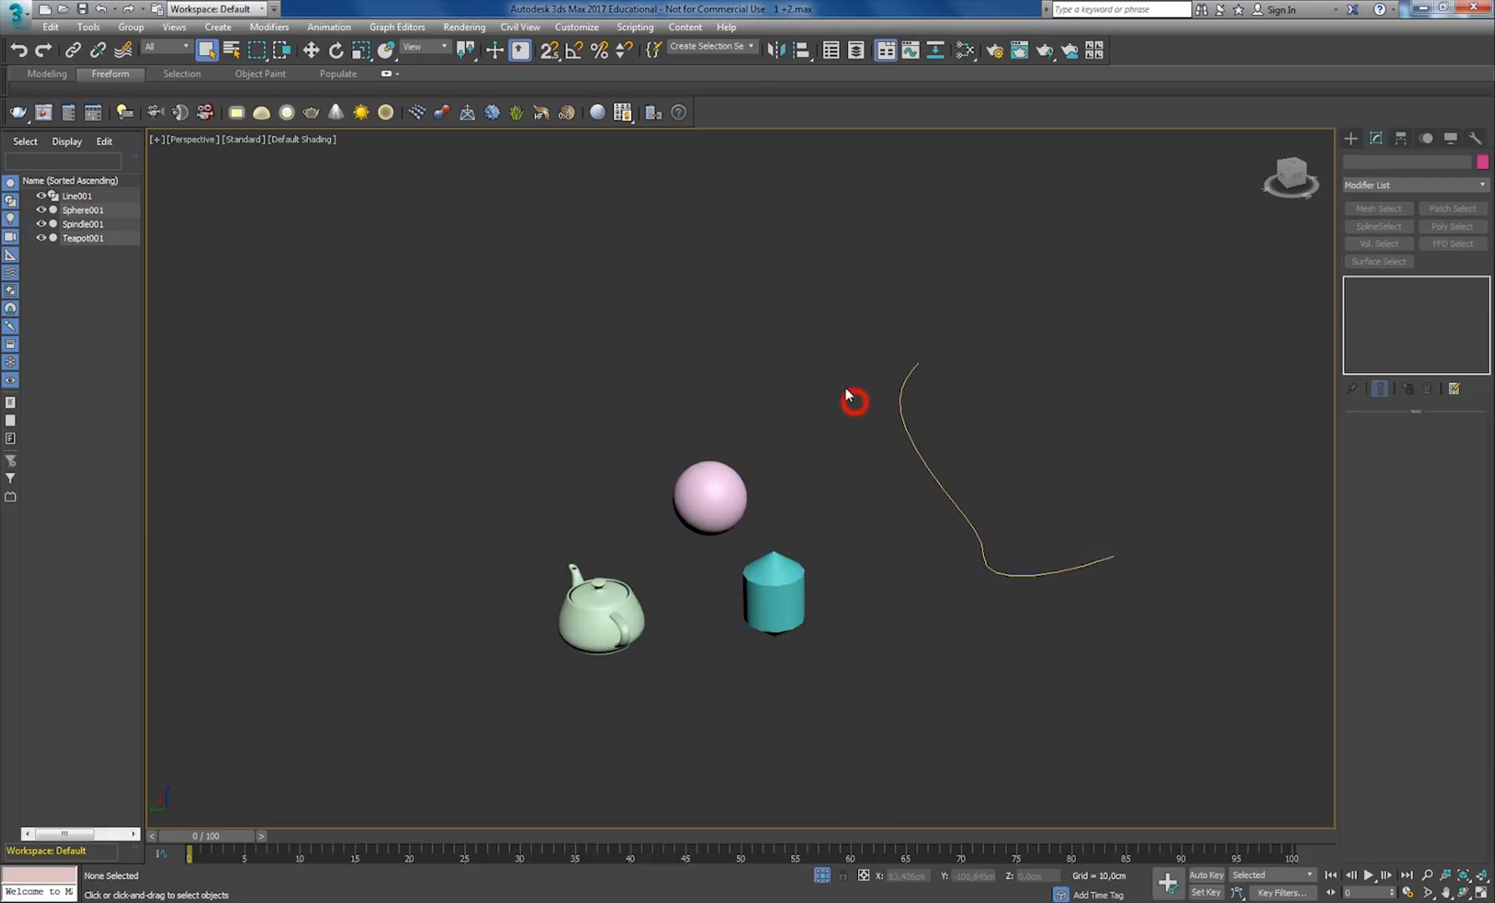
pyautogui.moveTo(851, 393); pyautogui.dragTo(817, 431)
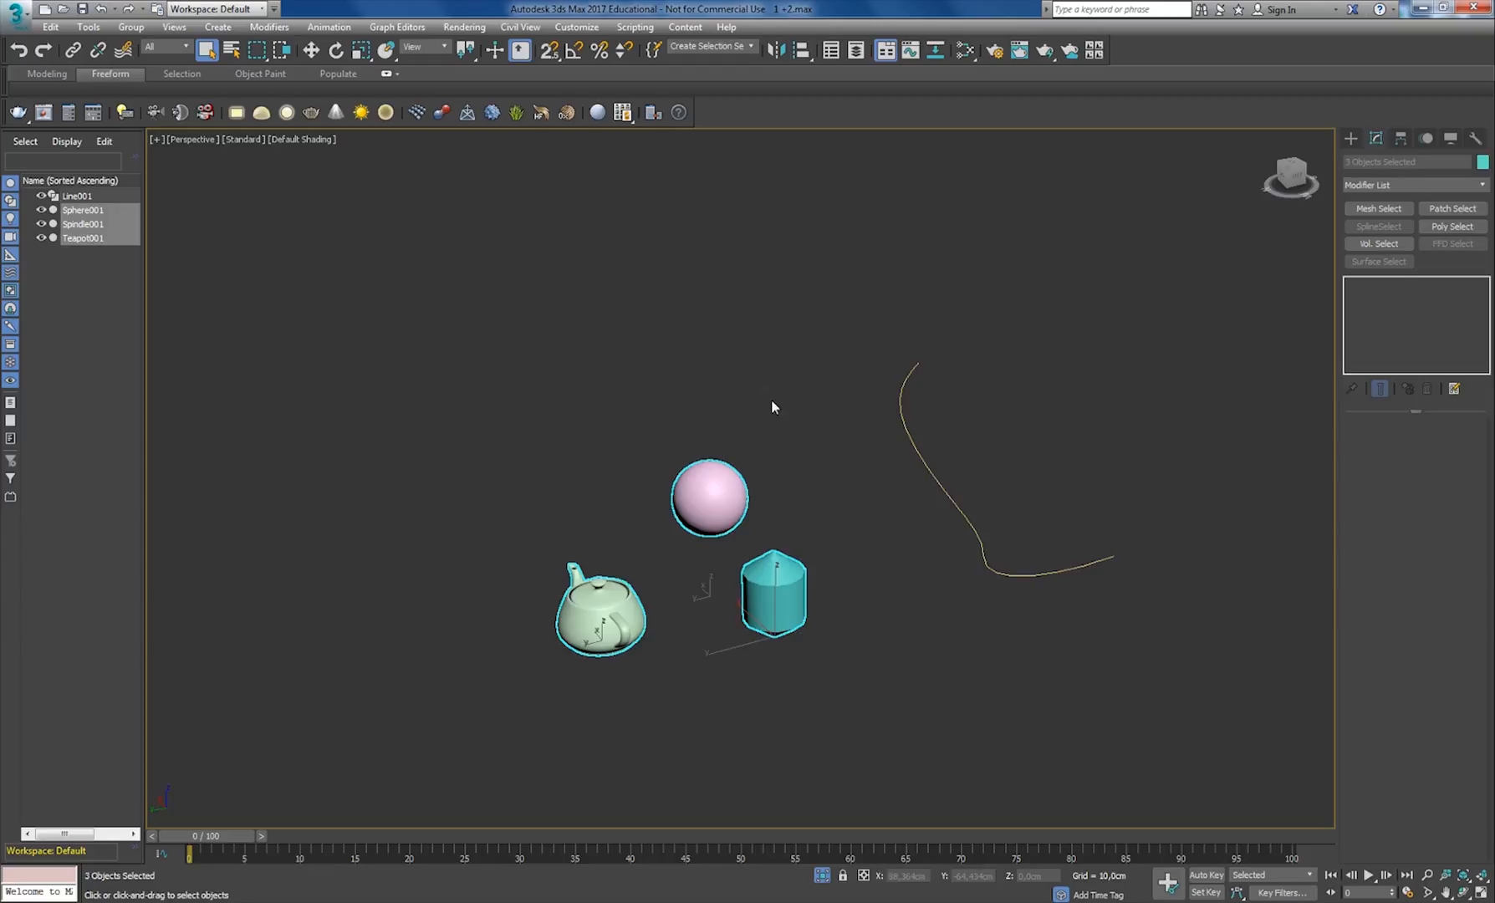
pyautogui.click(252, 51)
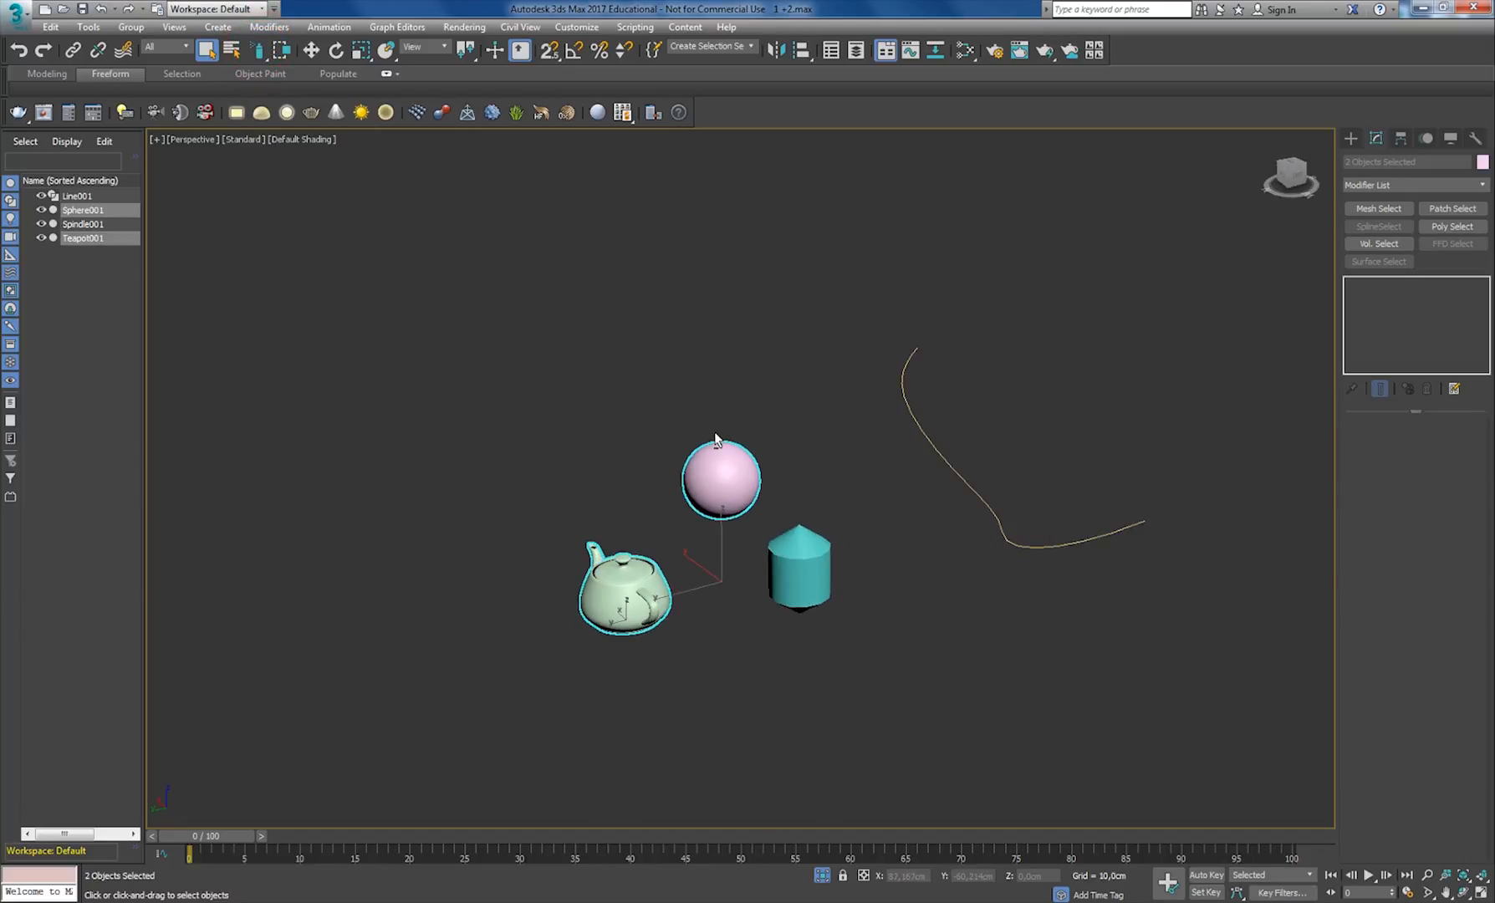
# Add the spindle, zoom out, clear the selection, then reselect teapot, sphere and spindle.
pyautogui.click(809, 581)
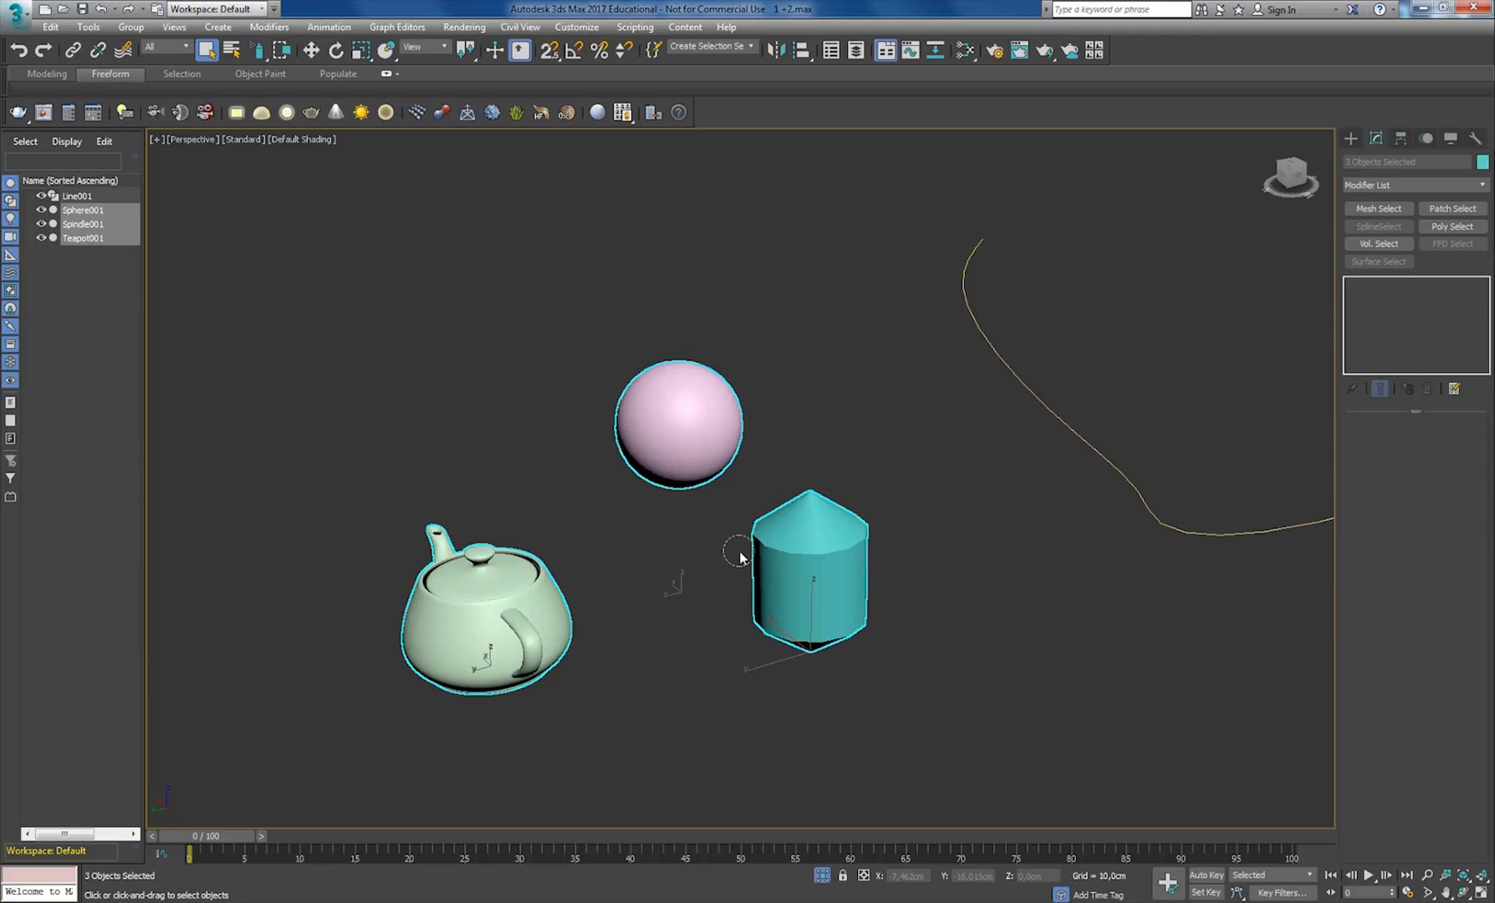
pyautogui.scroll(-3)
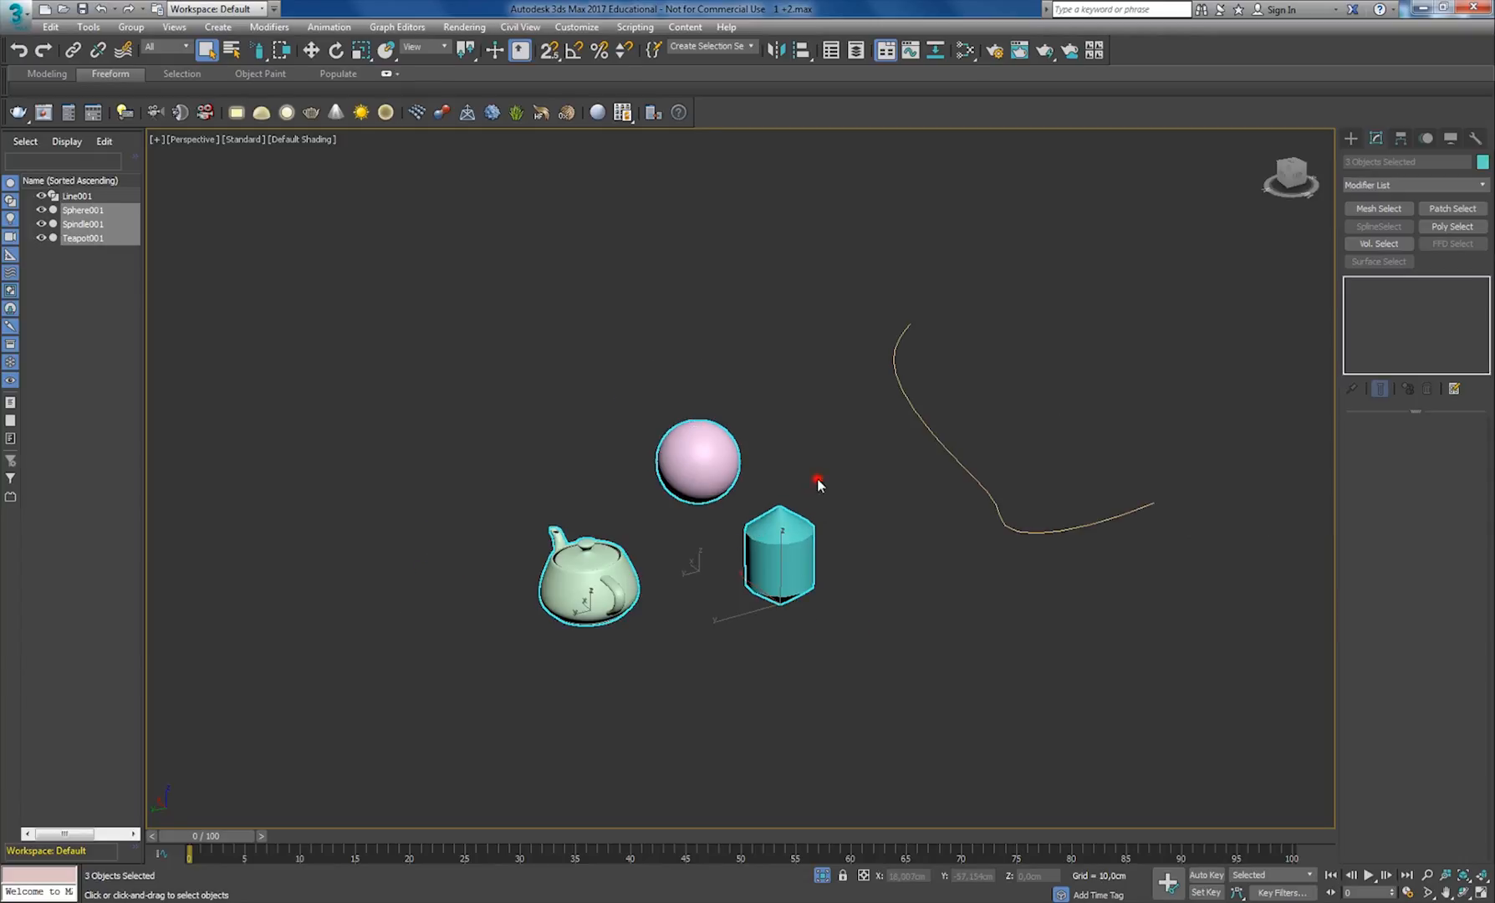
pyautogui.click(819, 481)
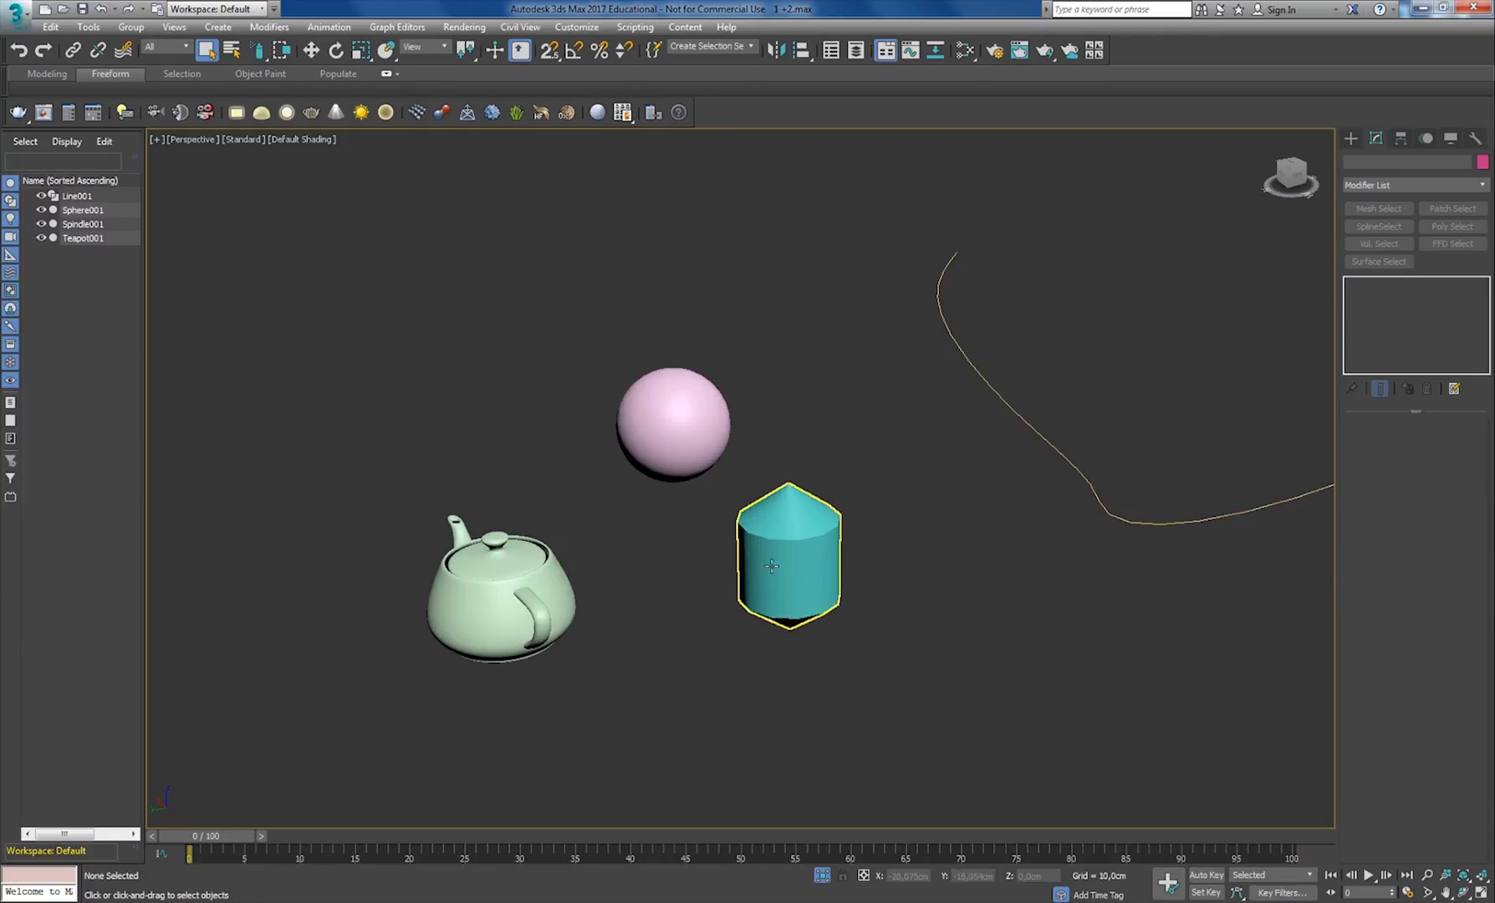
pyautogui.click(792, 574)
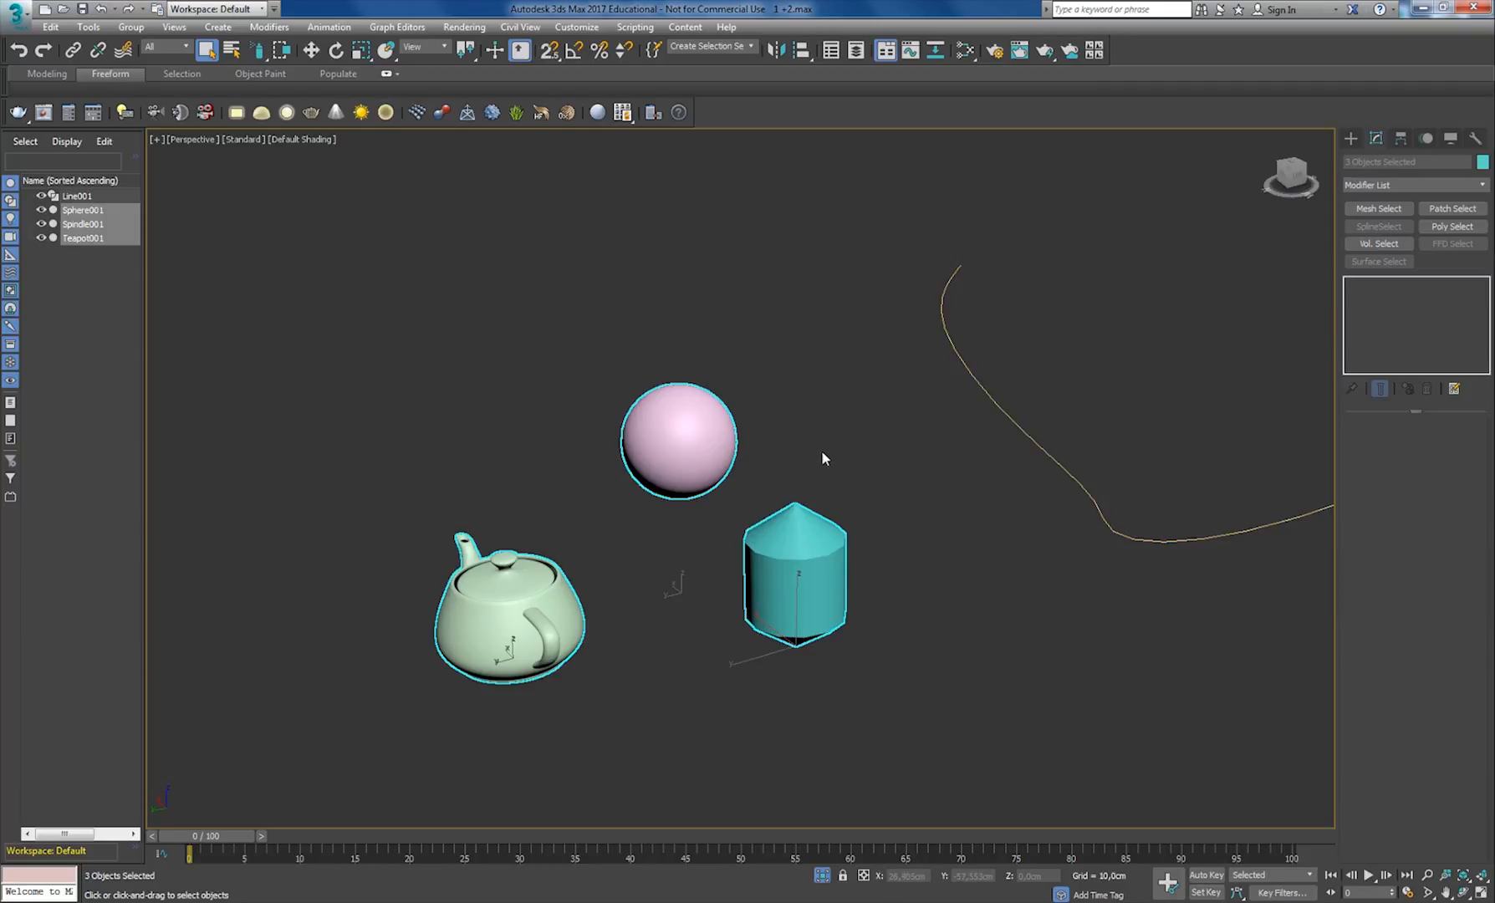
# Deselect everything, then pick the spindle on its own to show its parameters.
pyautogui.click(824, 458)
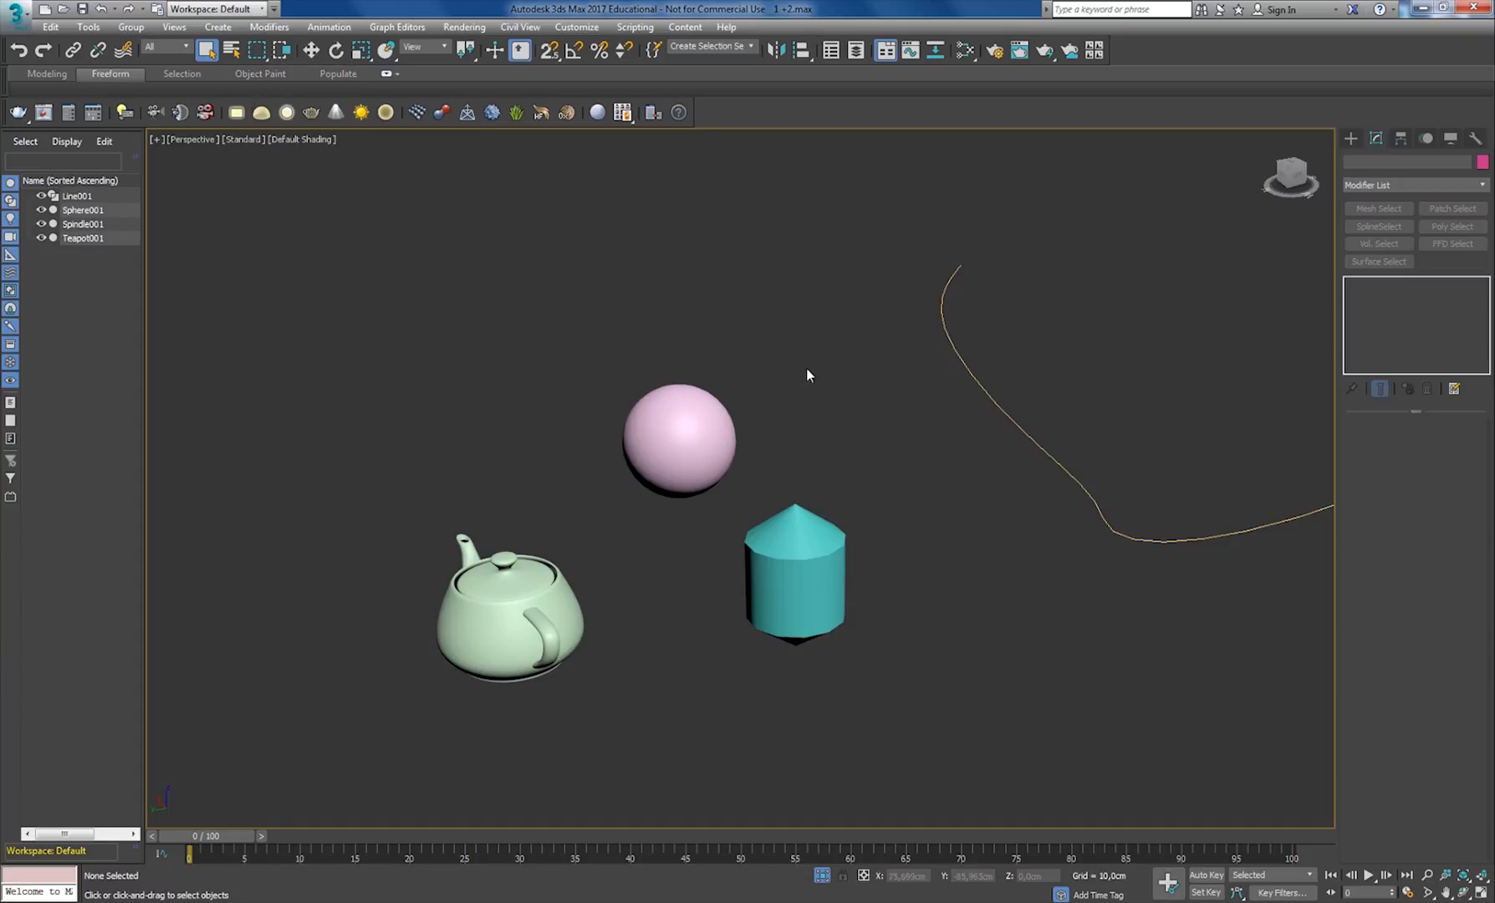
pyautogui.moveTo(884, 356)
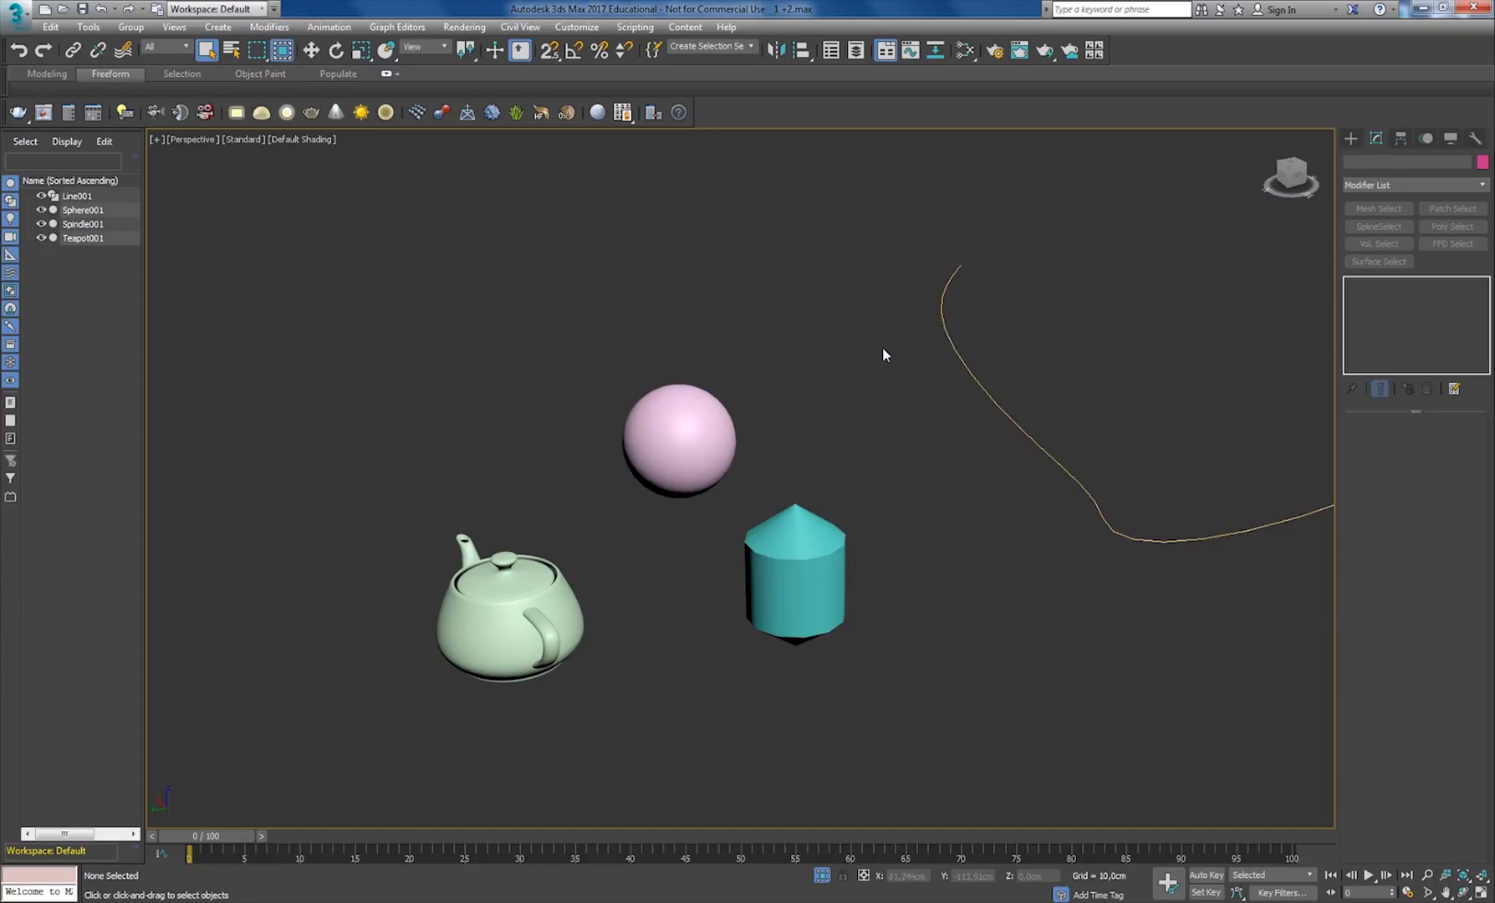
pyautogui.moveTo(739, 346)
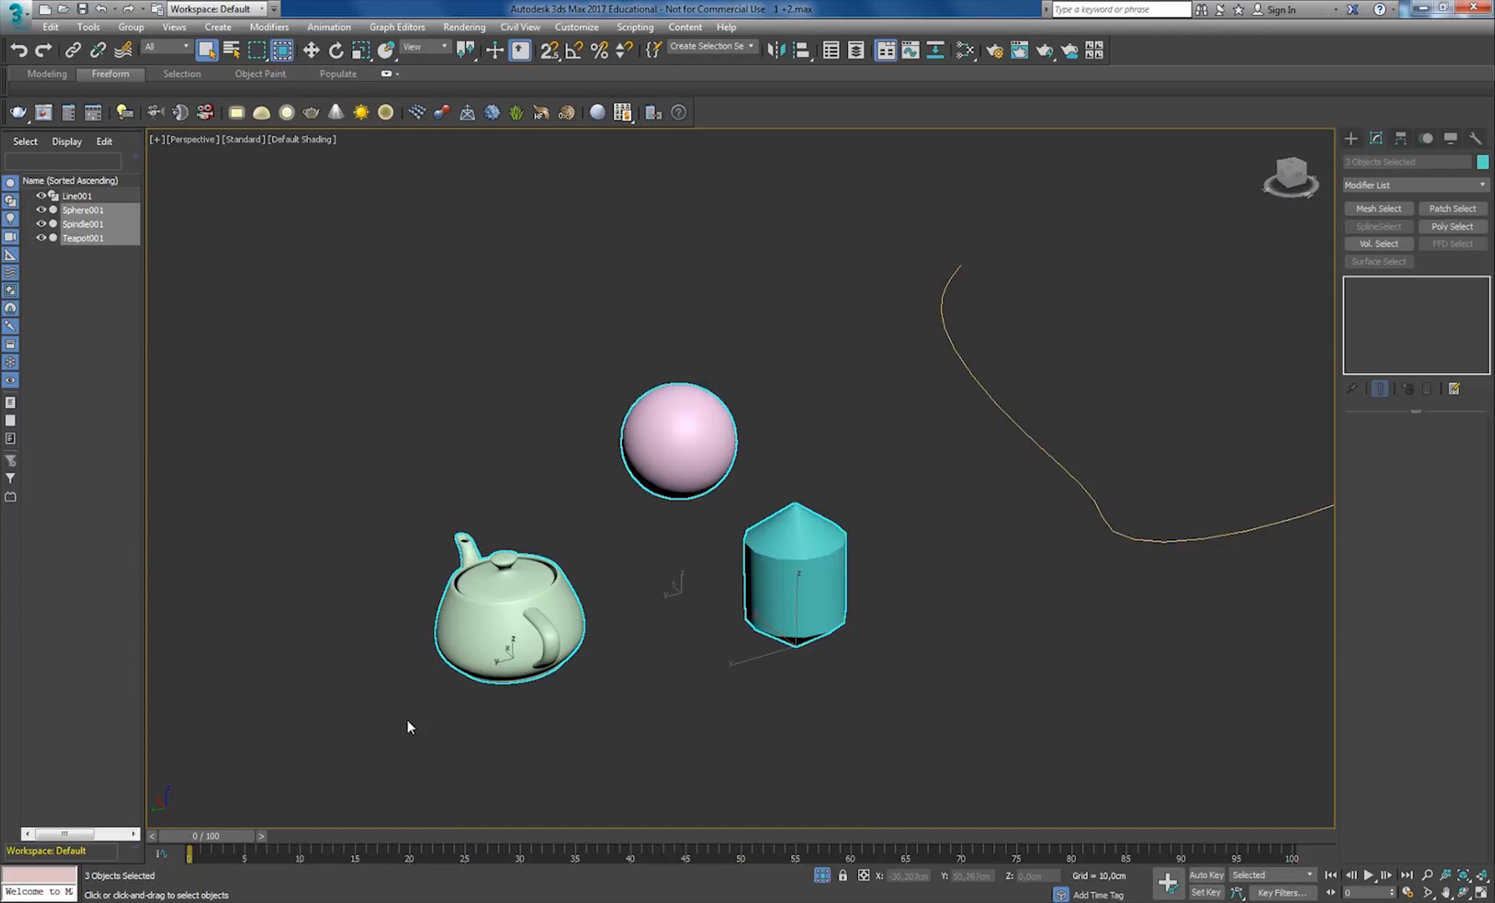
pyautogui.moveTo(786, 470)
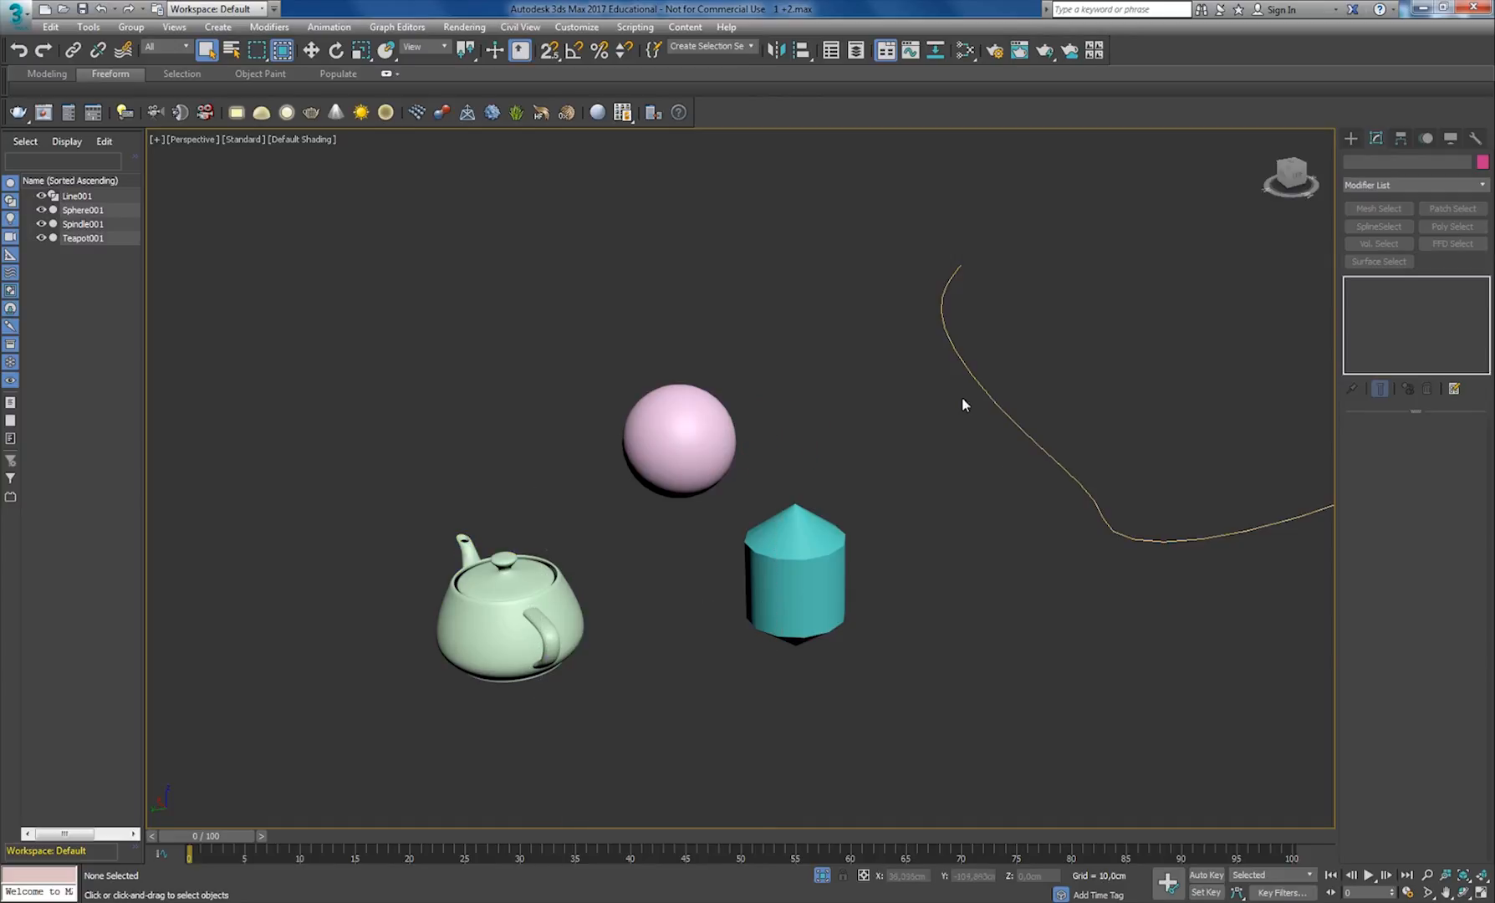
pyautogui.click(793, 589)
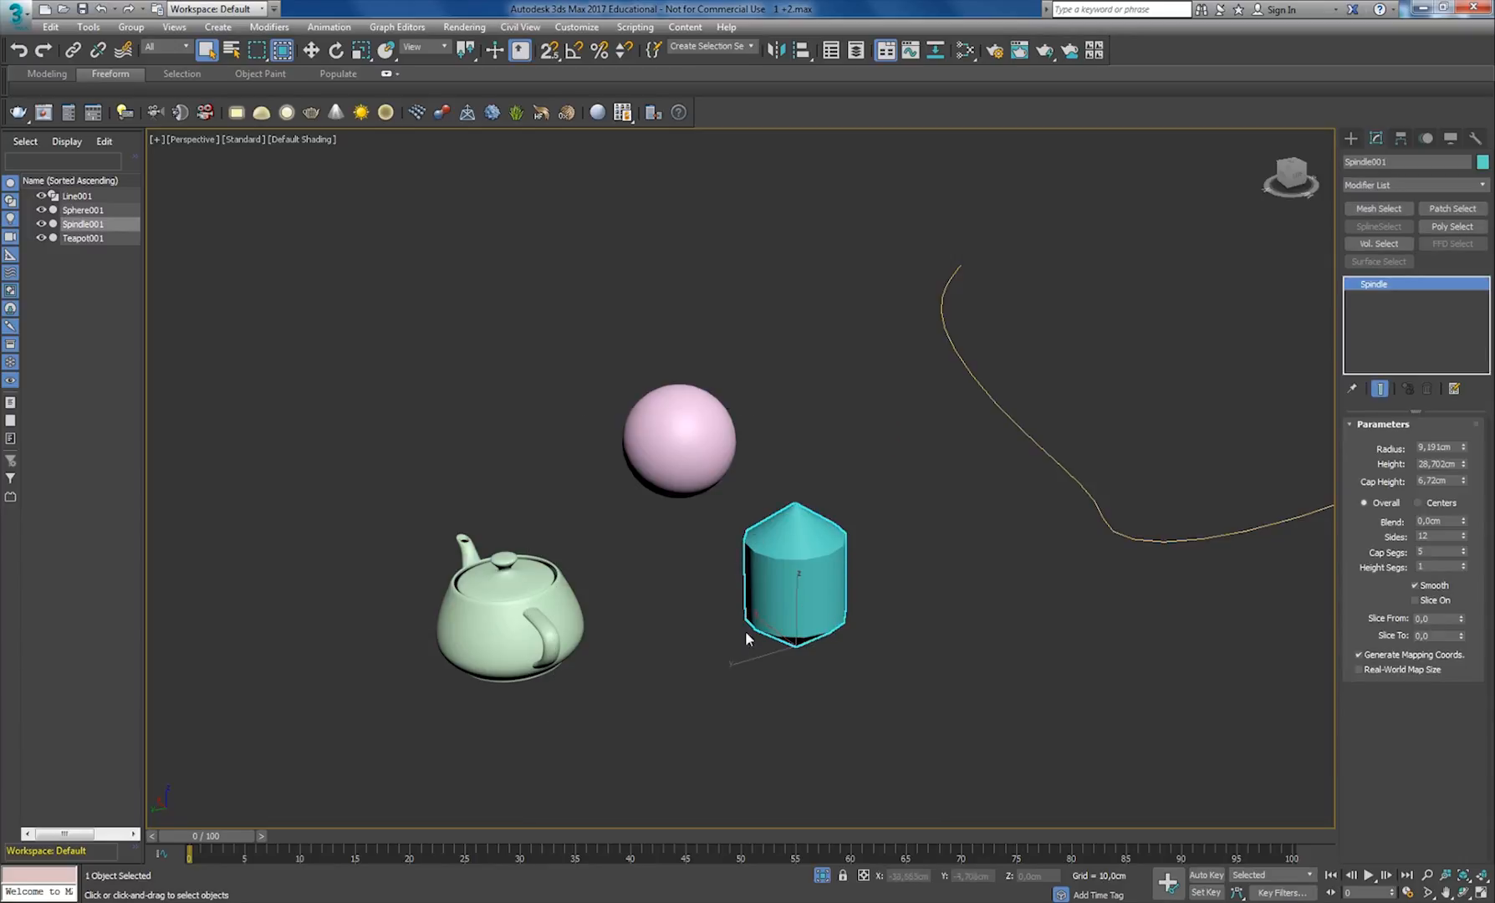